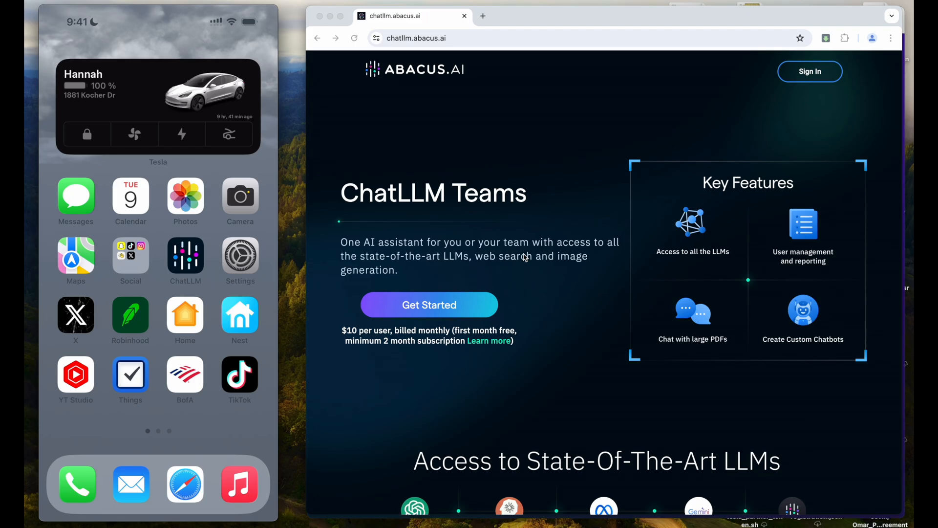
Launch the ChatLLM app and ask GPT-4o 'Write me a hello world in Go'
{"action": "scroll", "scroll_direction": "down", "scroll_amount": 3}
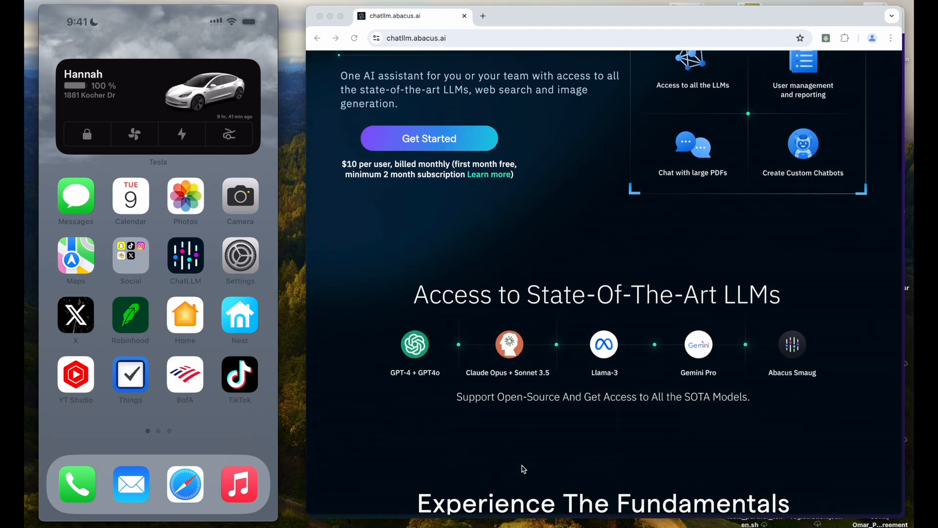
{"action": "mouse_move", "coordinate": [417, 363]}
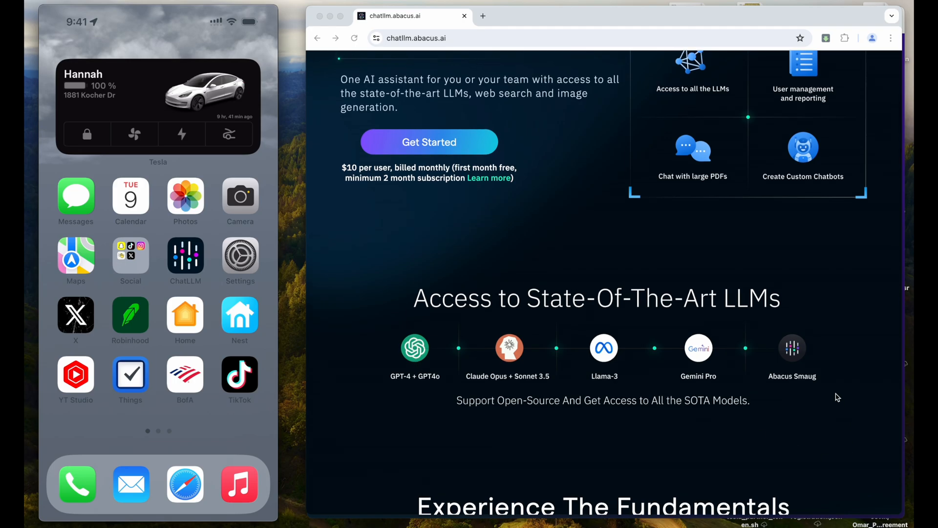
{"action": "scroll", "scroll_direction": "up", "scroll_amount": 3}
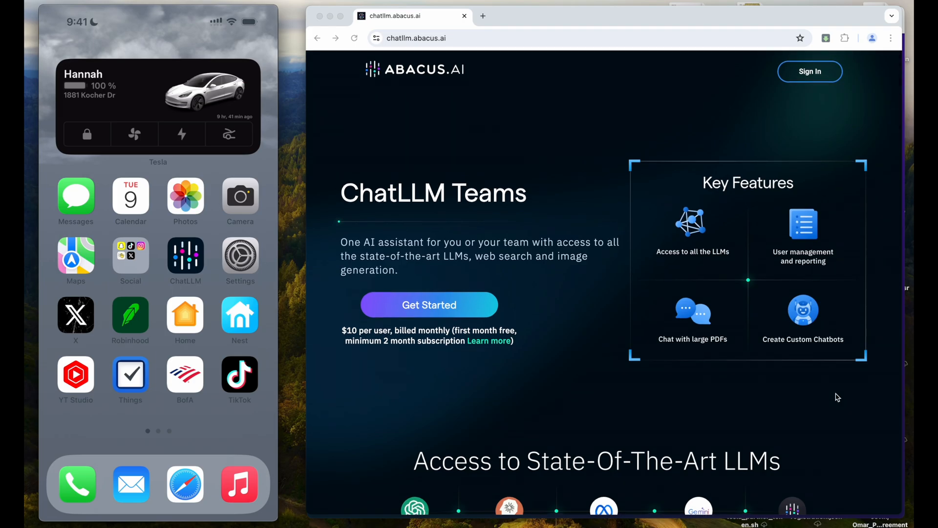
{"action": "mouse_move", "coordinate": [361, 330]}
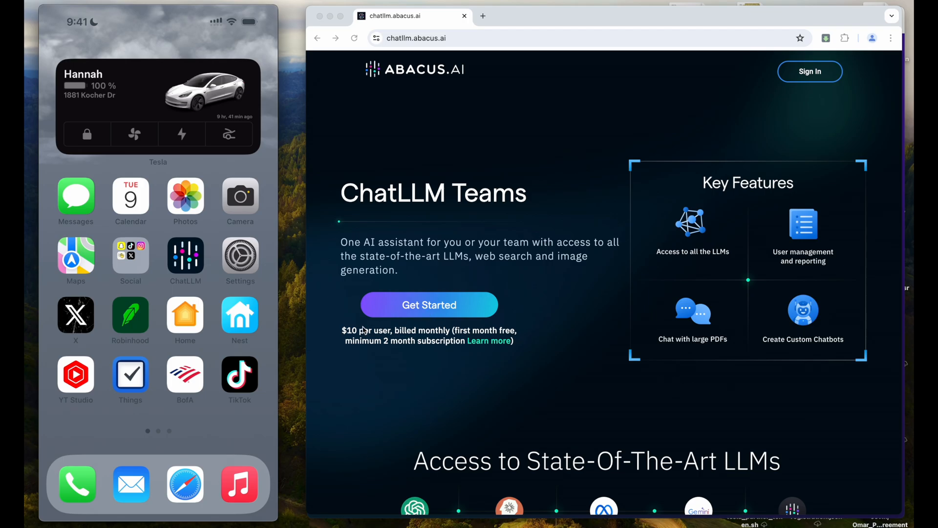
{"action": "mouse_move", "coordinate": [351, 335]}
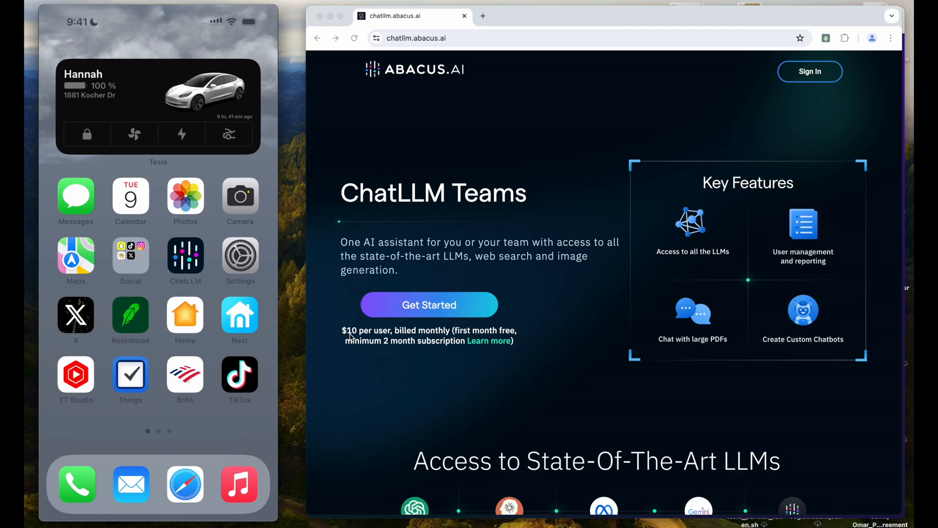
{"action": "mouse_move", "coordinate": [463, 299]}
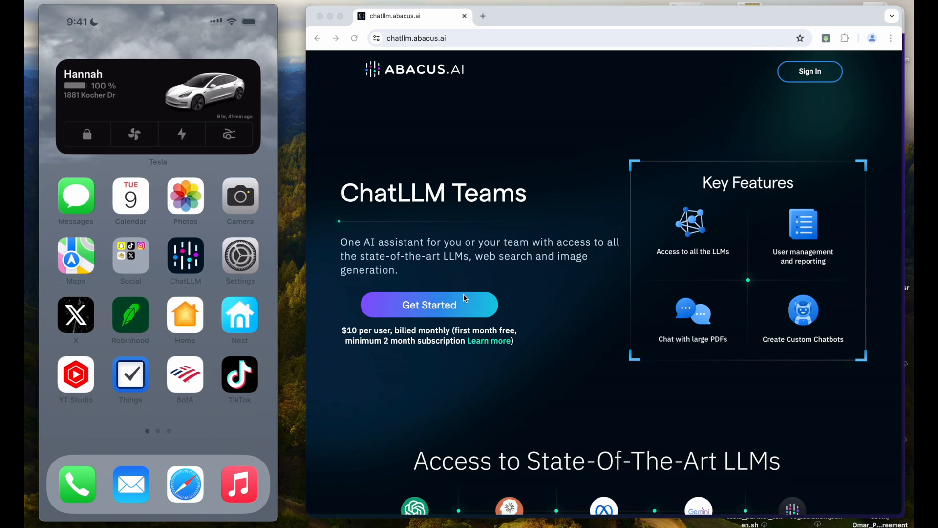
{"action": "left_click", "coordinate": [185, 257]}
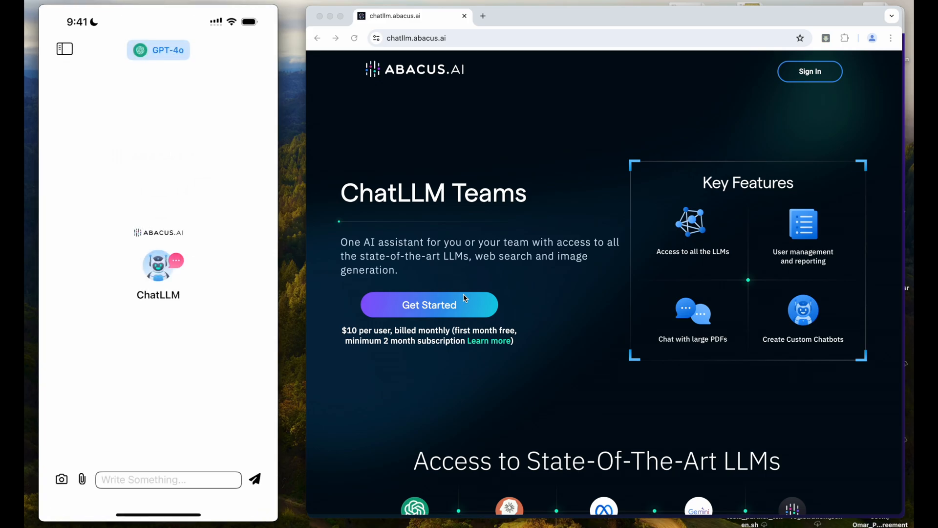
{"action": "left_click", "coordinate": [168, 479]}
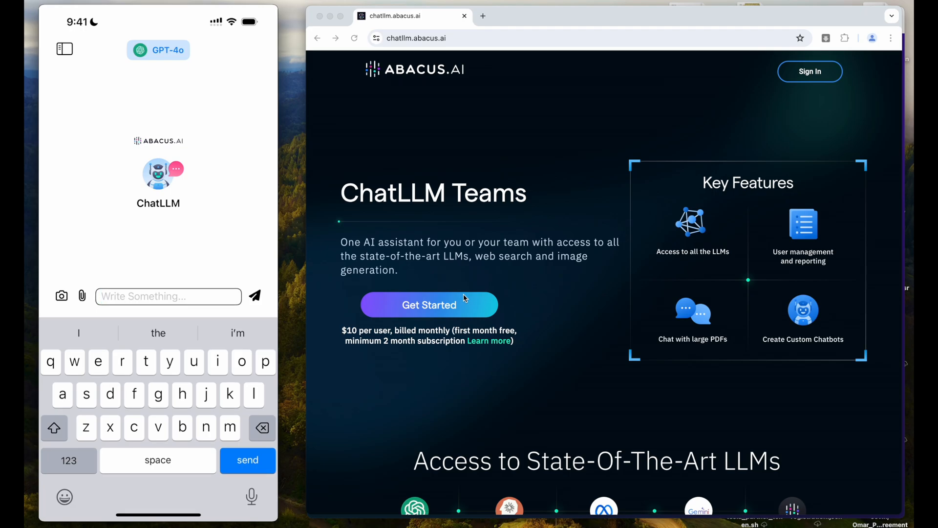
{"action": "type", "text": "Write"}
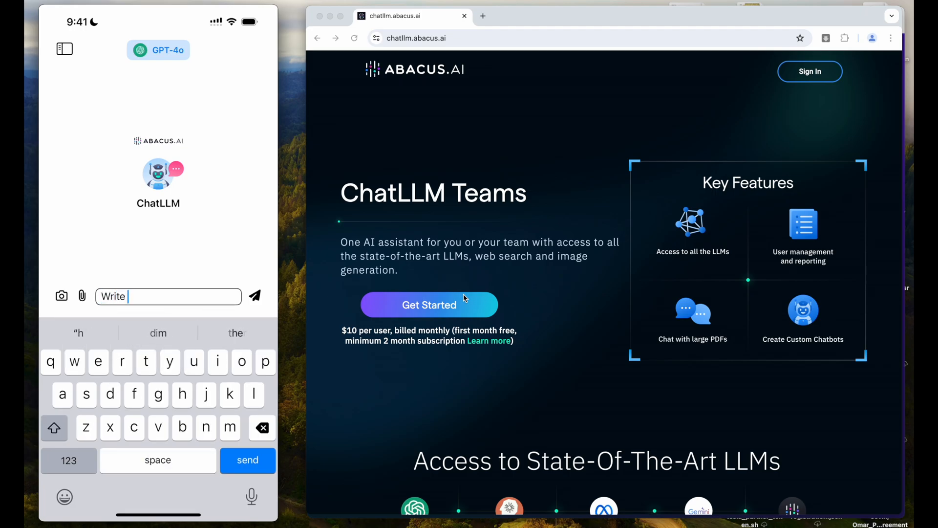
{"action": "type", "text": "me a hello world"}
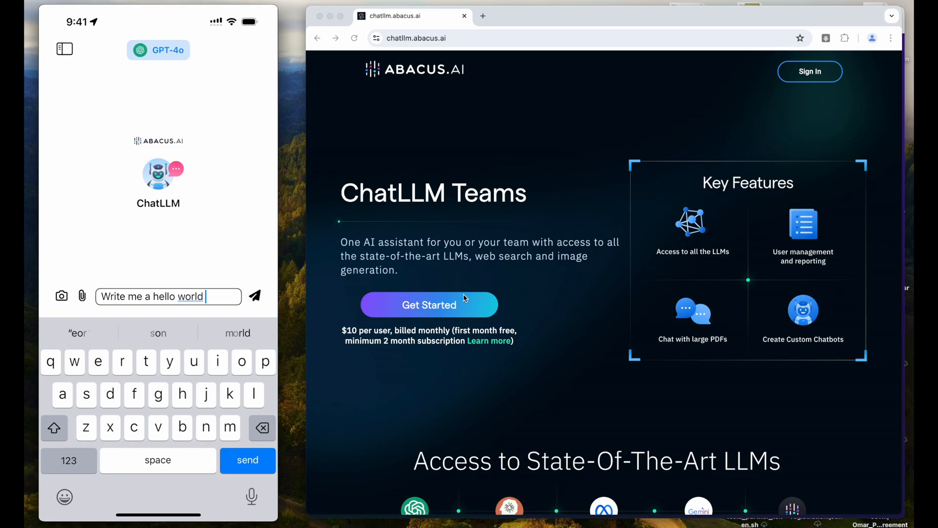
{"action": "type", "text": "in Go"}
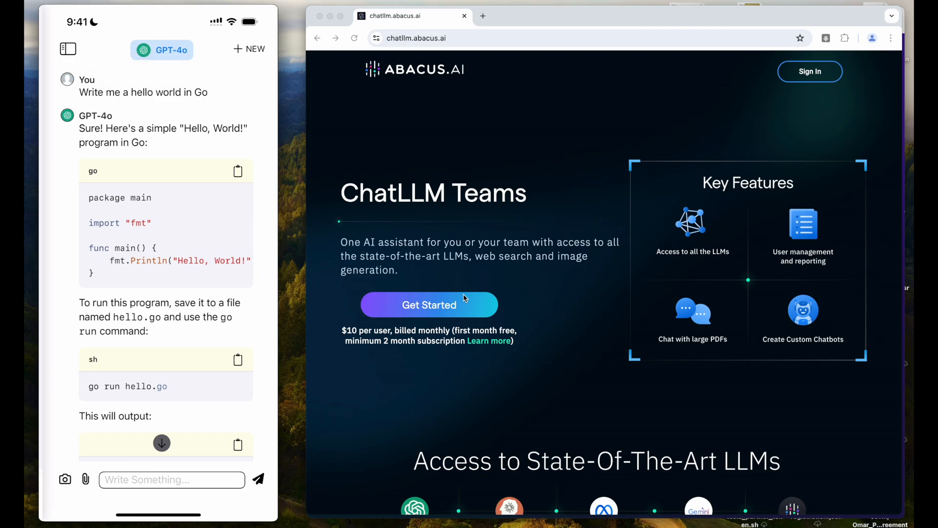
Start a fresh Claude Sonnet 3.5 chat, send 'write me a hello world in go' and read through its reply
{"action": "left_click", "coordinate": [248, 49]}
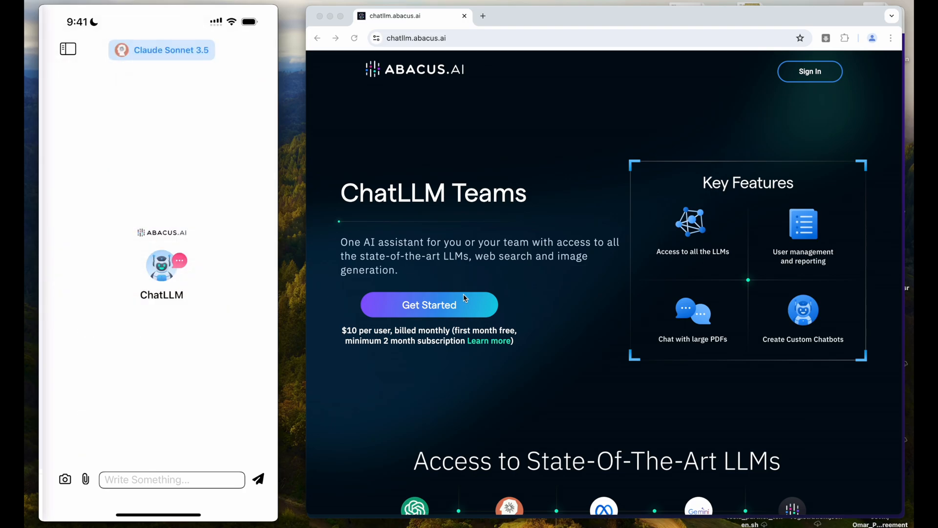
{"action": "type", "text": "w"}
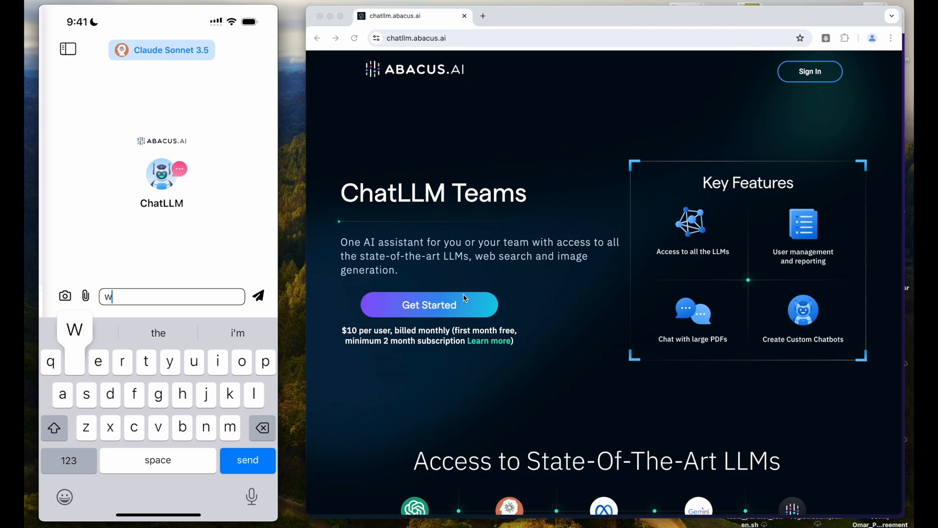
{"action": "type", "text": "rite me a hello"}
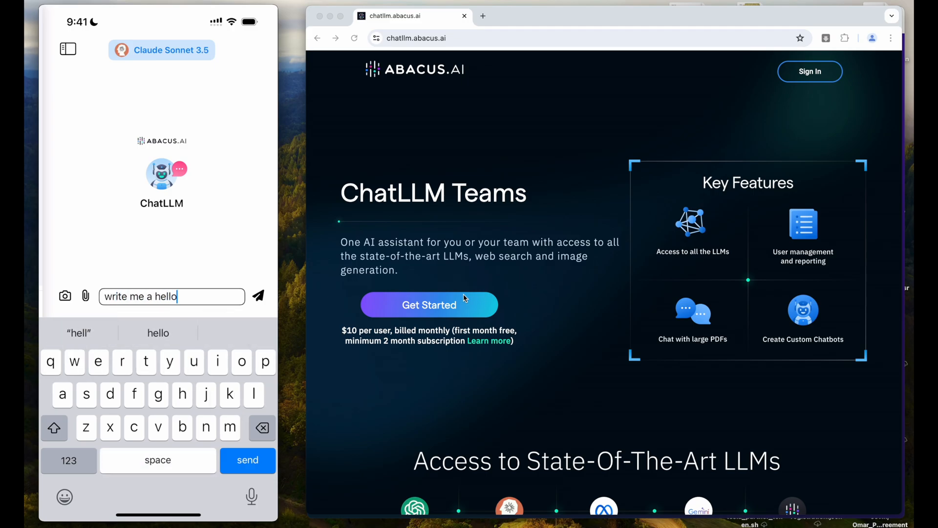
{"action": "type", "text": "world in go"}
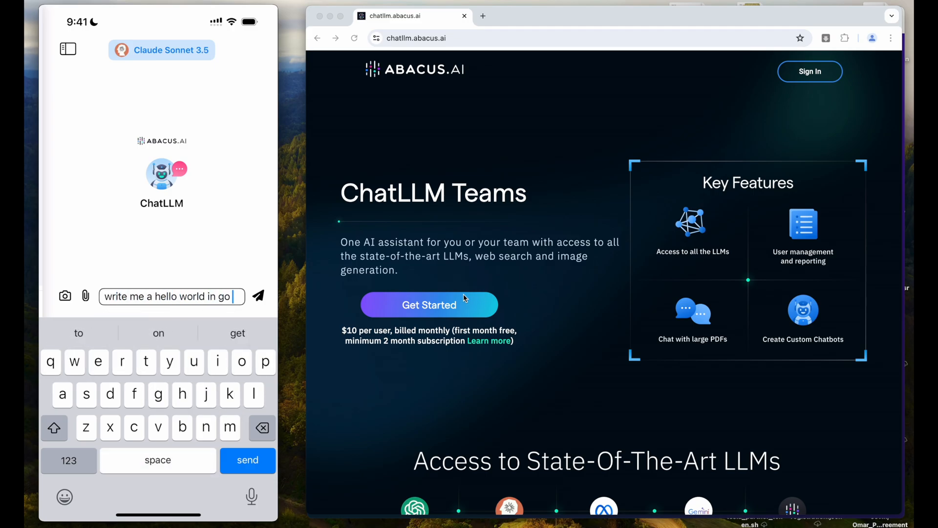
{"action": "left_click", "coordinate": [246, 460]}
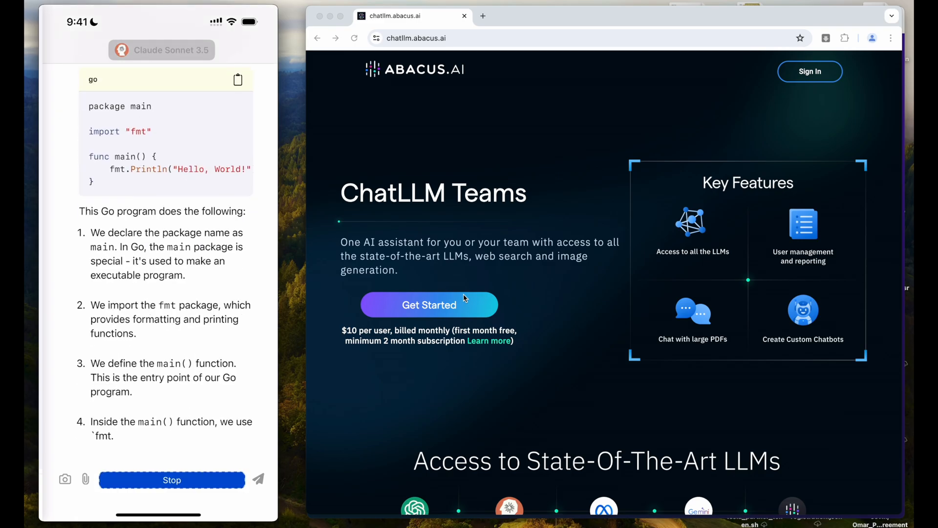
{"action": "scroll", "scroll_direction": "down", "scroll_amount": 3}
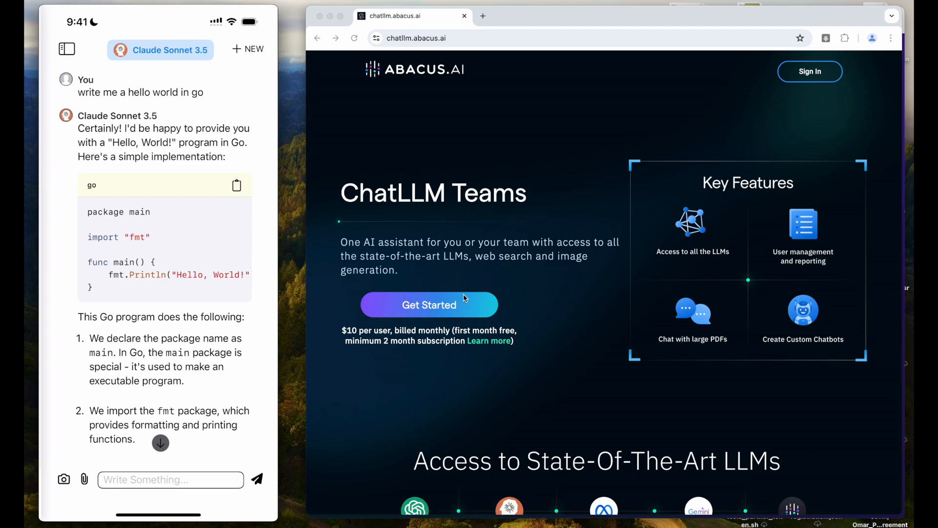
{"action": "scroll", "scroll_direction": "down", "scroll_amount": 3}
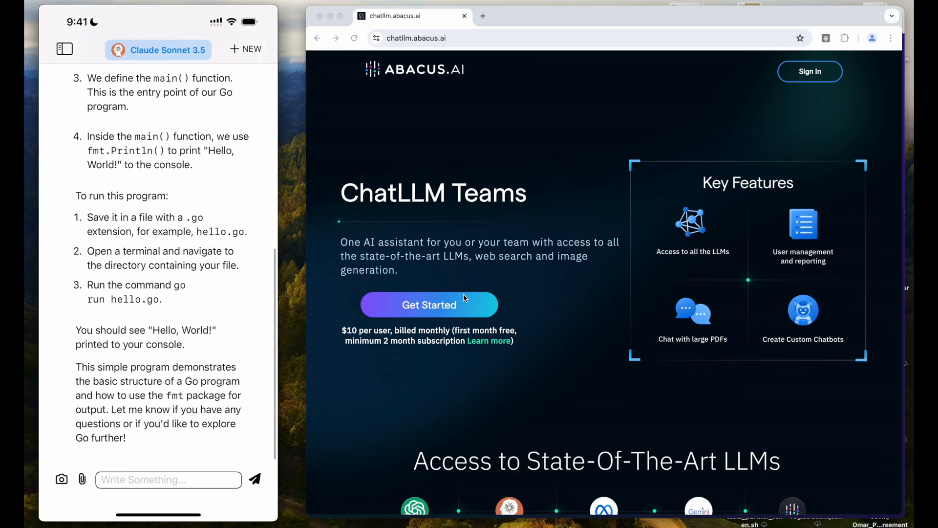
{"action": "scroll", "scroll_direction": "up", "scroll_amount": 3}
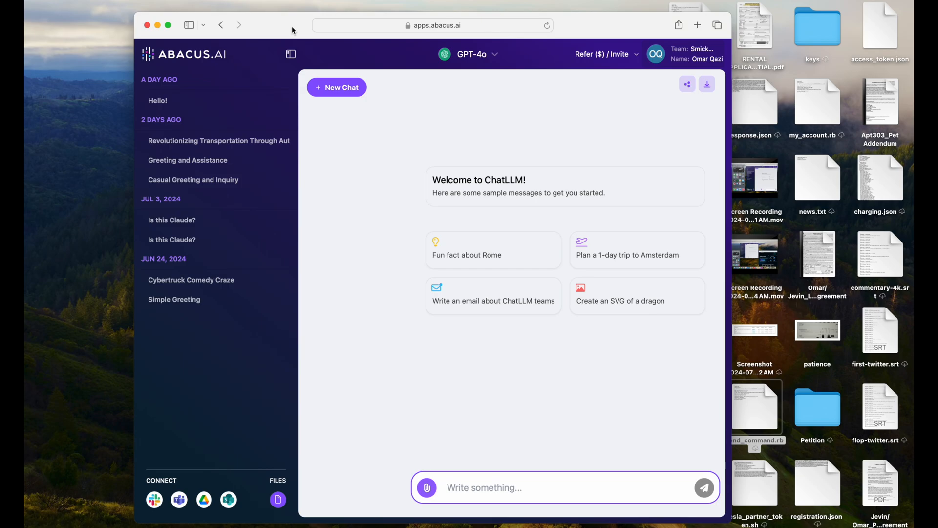
{"action": "mouse_move", "coordinate": [501, 503]}
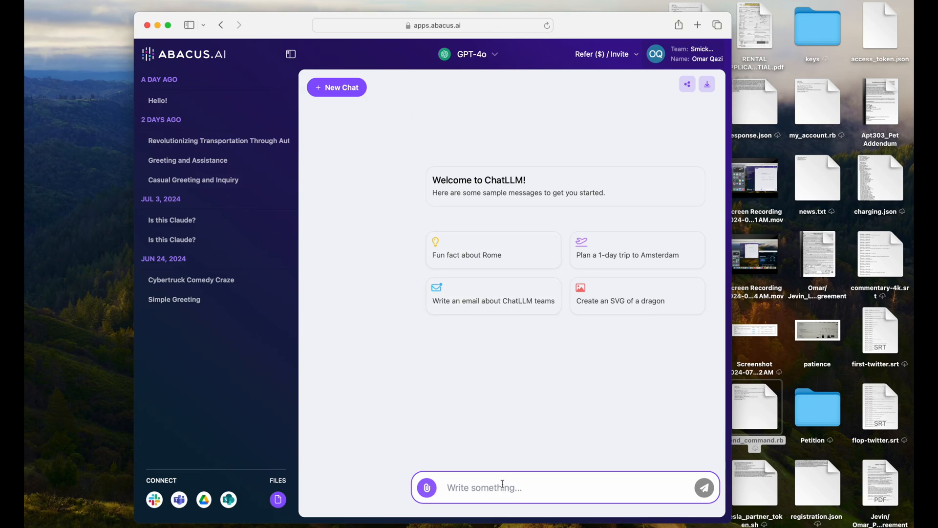
Begin the prompt asking for a voiceover for the latest Tesla Full Self-Driving video meant for text to speech
{"action": "type", "text": "Write me a voicem"}
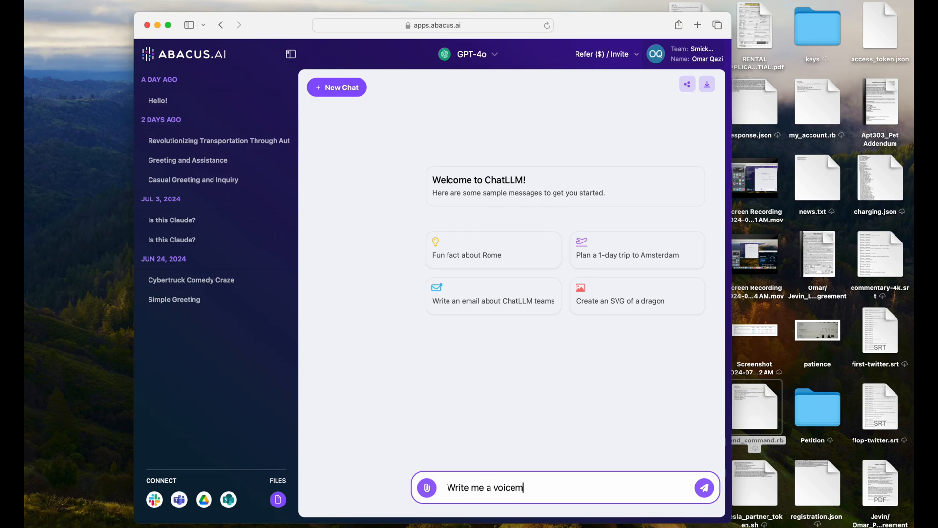
{"action": "type", "text": "over for my"}
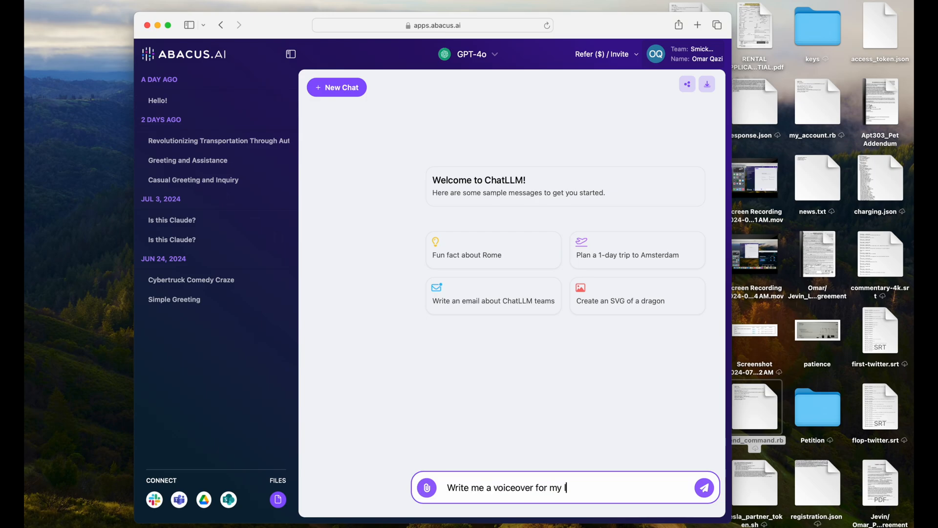
{"action": "type", "text": "latest Tesla Full S"}
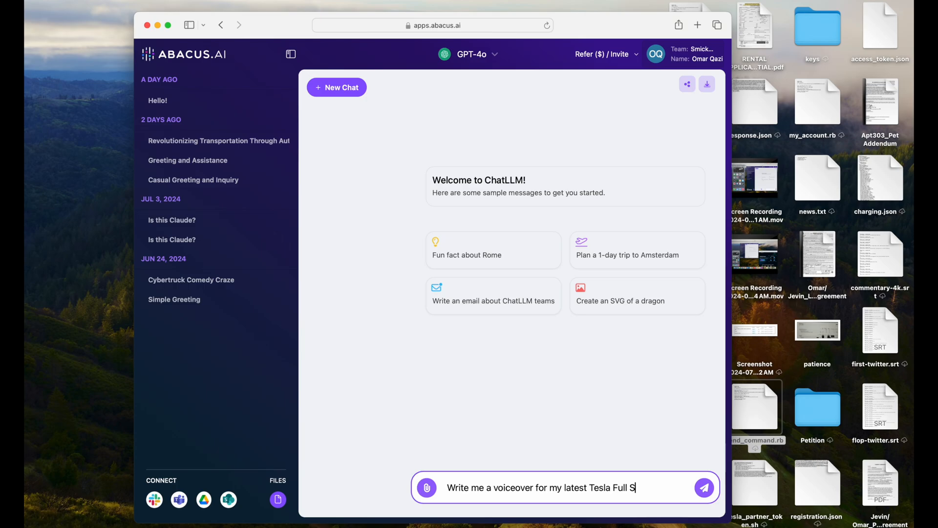
{"action": "type", "text": "elf-Driving vide"}
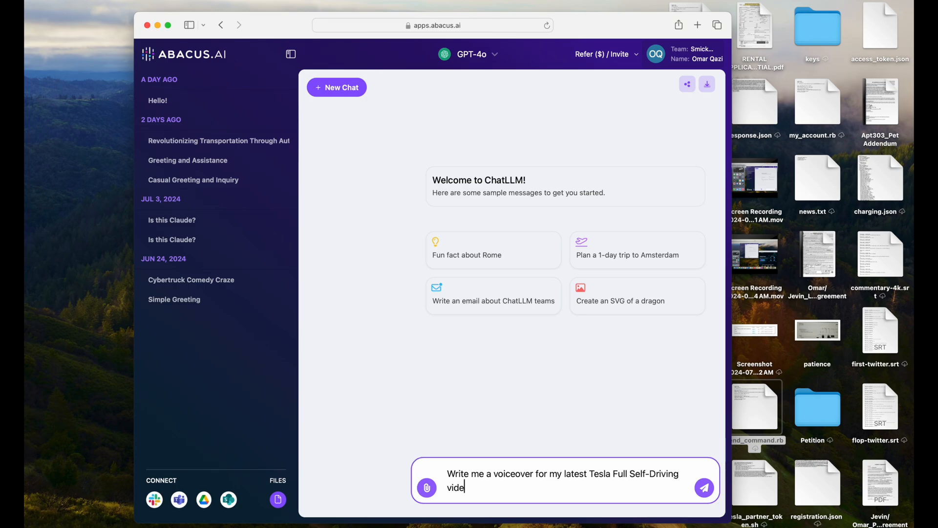
{"action": "type", "text": "o. I"}
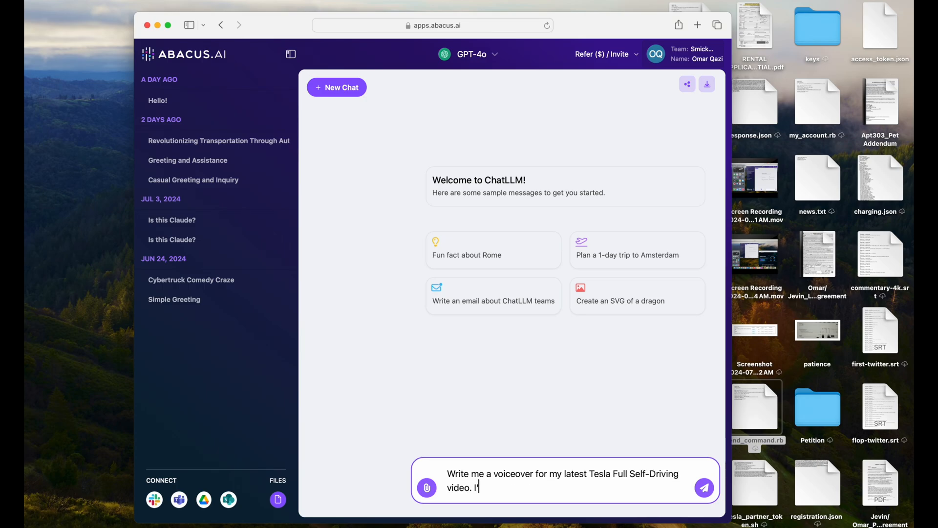
{"action": "type", "text": "'m going to pass this"}
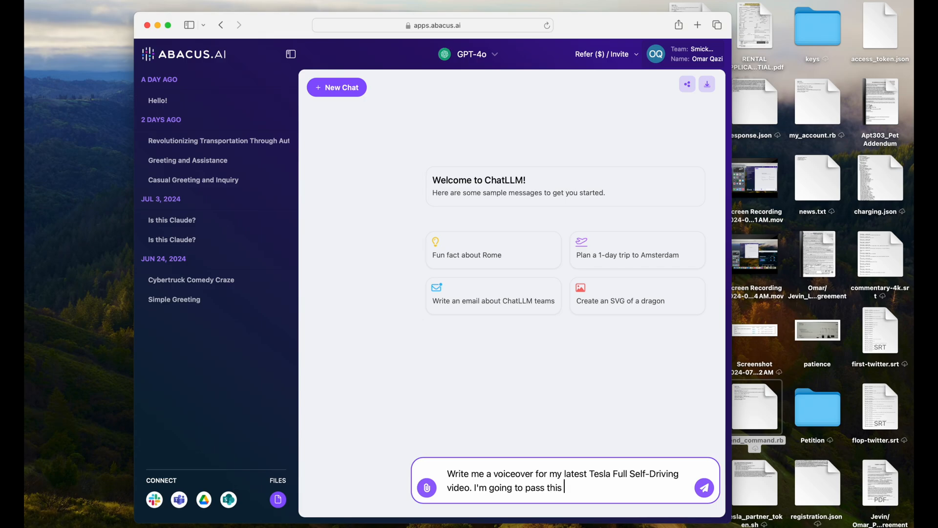
{"action": "type", "text": "into a text to spee"}
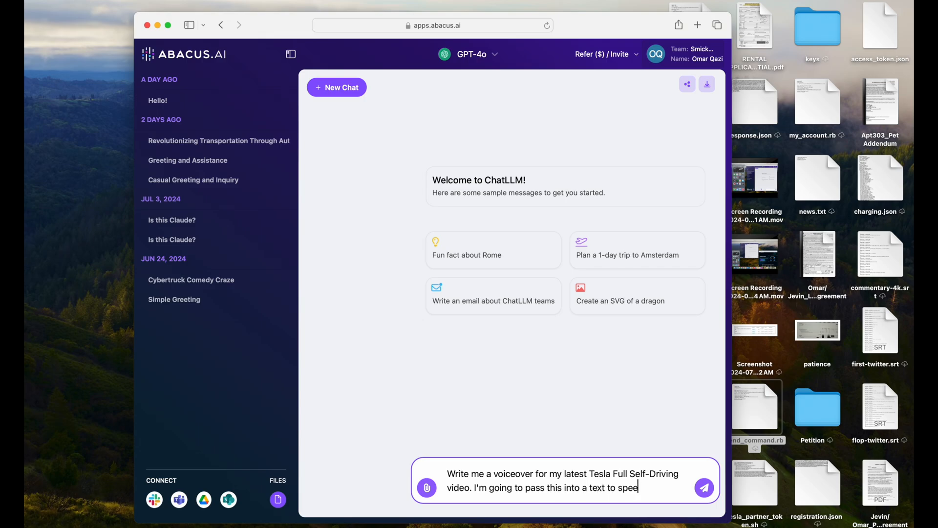
Finish the prompt requiring no stage directions, only the voiceover, send it and read GPT-4o's script
{"action": "type", "text": "ch, so d"}
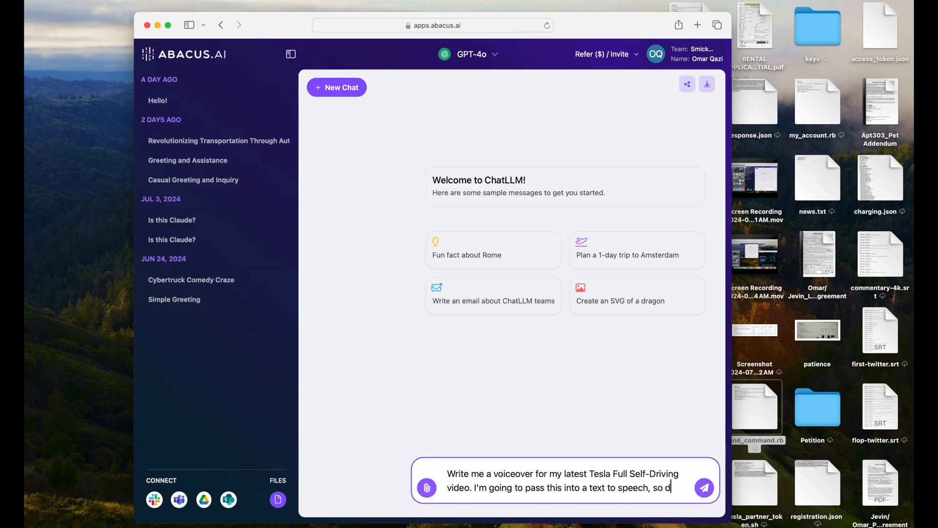
{"action": "type", "text": "on't have any stage d"}
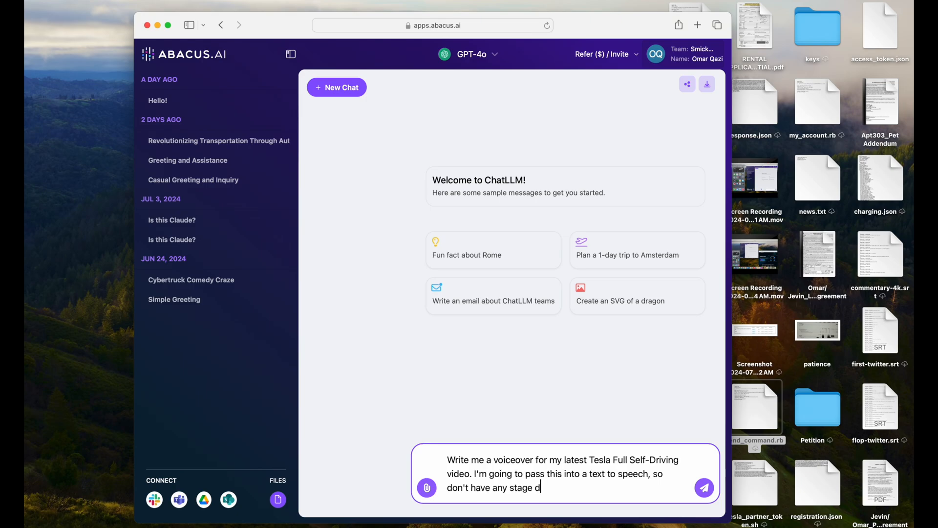
{"action": "type", "text": "irections of any answ"}
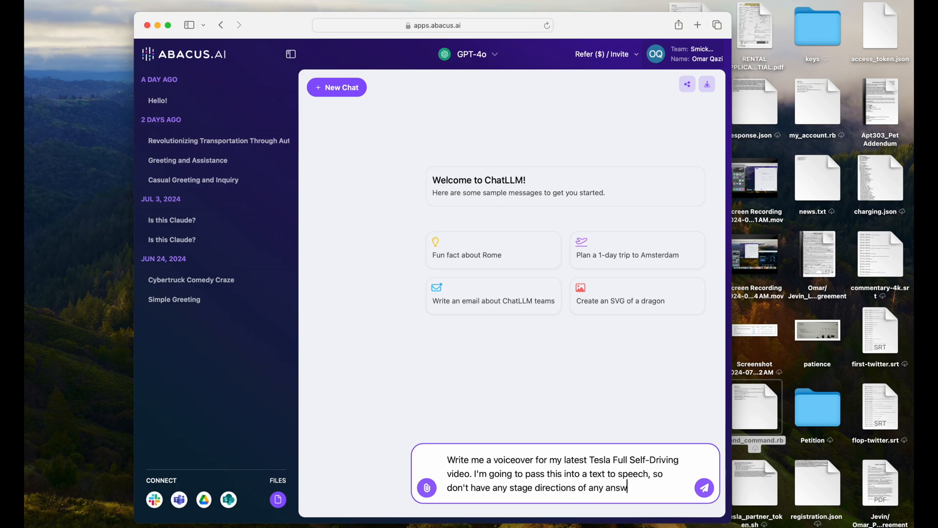
{"action": "type", "text": "er other than"}
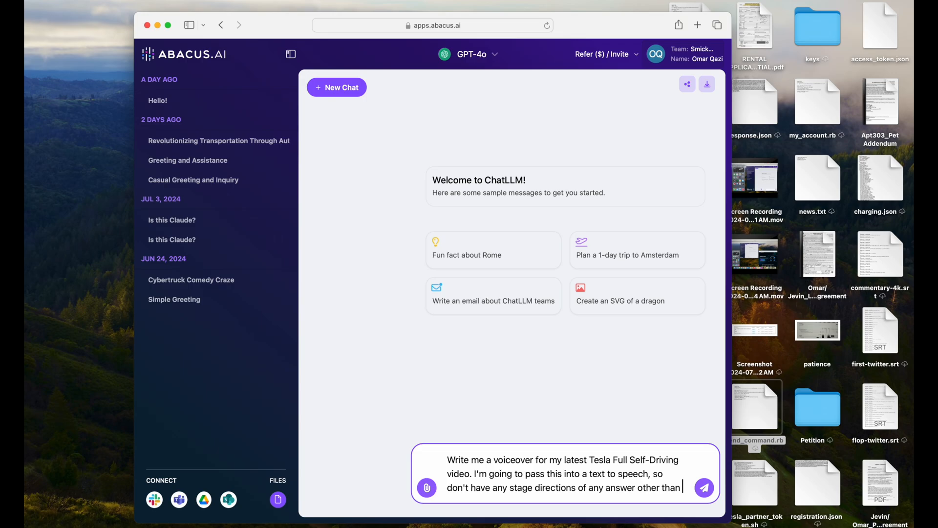
{"action": "type", "text": "just the voiceover"}
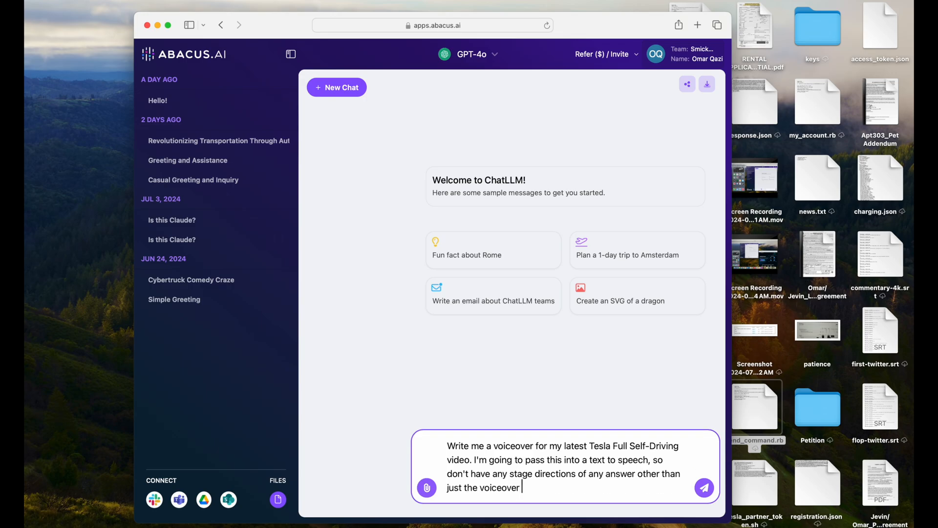
{"action": "type", "text": "that needs to be ra"}
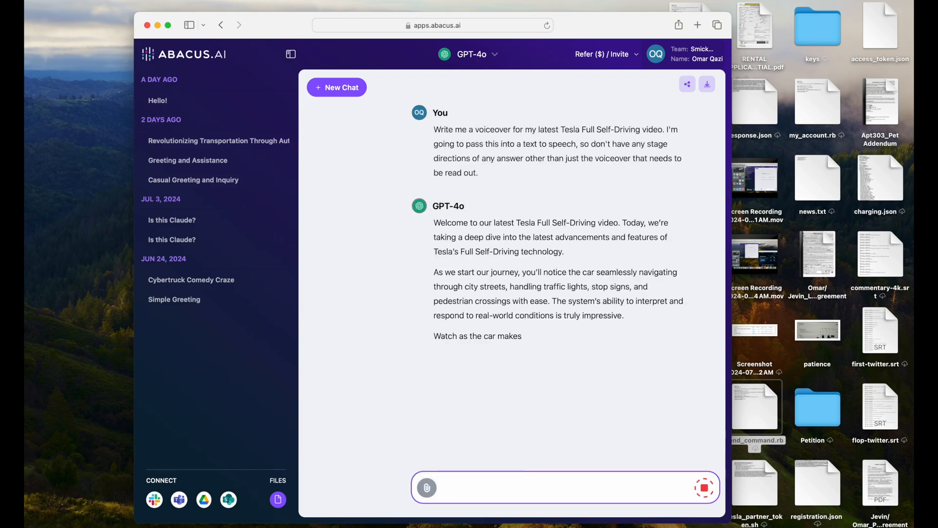
{"action": "scroll", "scroll_direction": "down", "scroll_amount": 3}
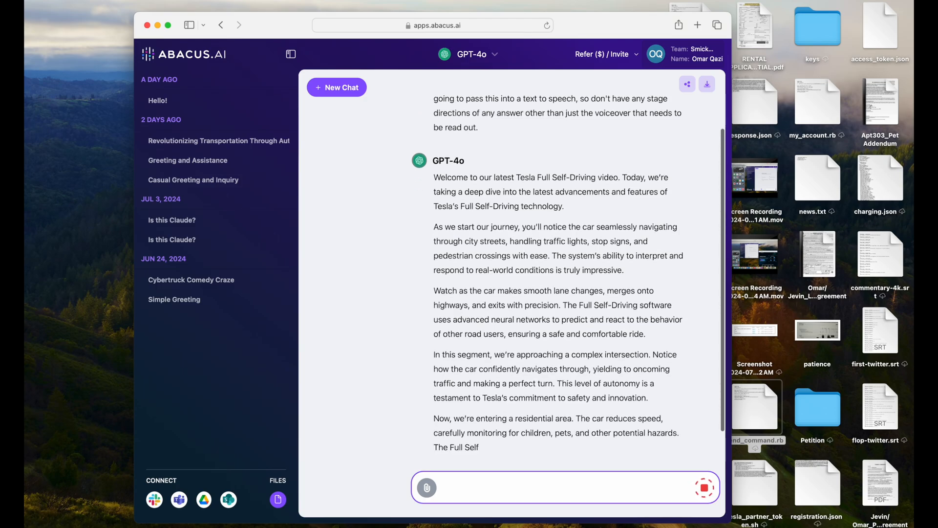
{"action": "scroll", "scroll_direction": "down", "scroll_amount": 3}
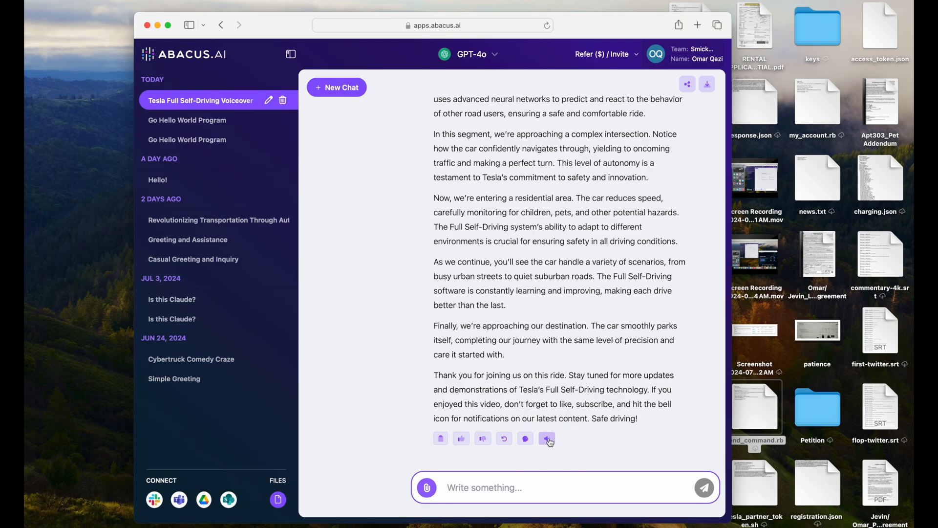
Generate Text to Speech audio of the script in the Michael voice, play and pause it, then download the file
{"action": "left_click", "coordinate": [546, 438]}
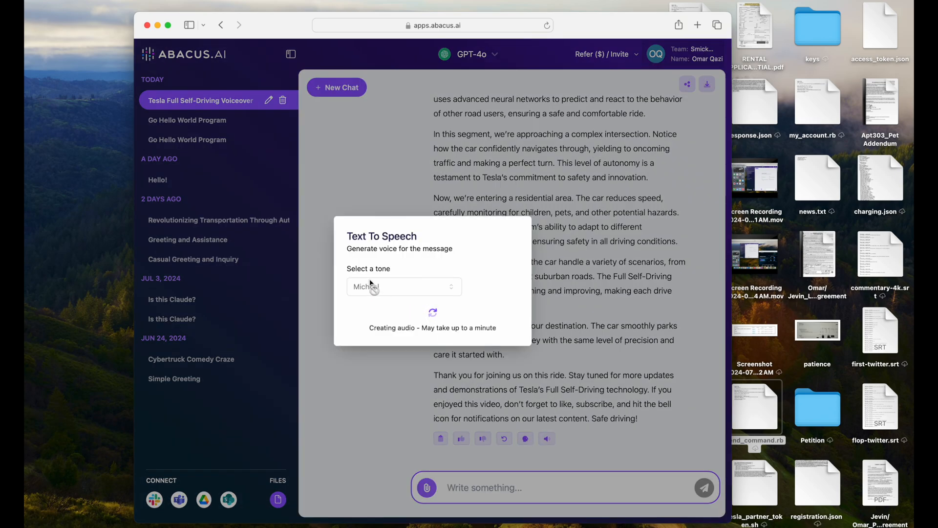
{"action": "mouse_move", "coordinate": [434, 289]}
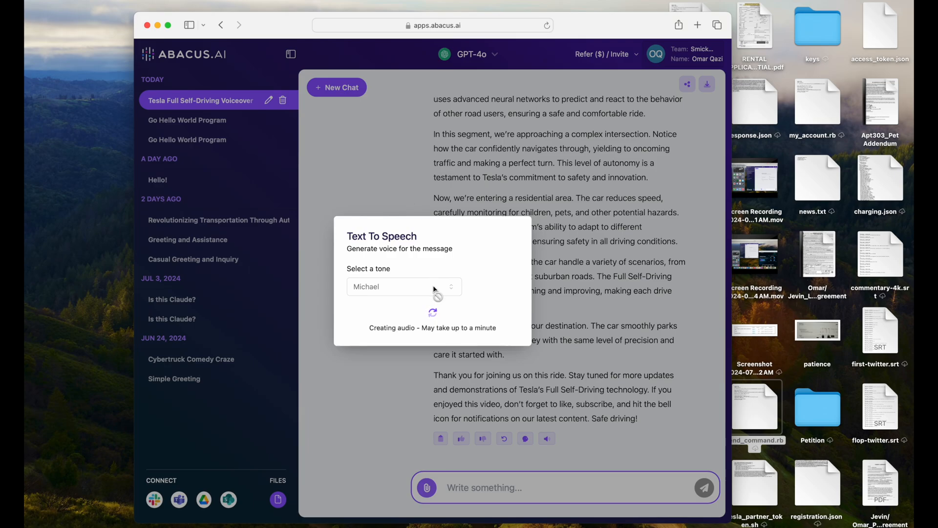
{"action": "mouse_move", "coordinate": [394, 271]}
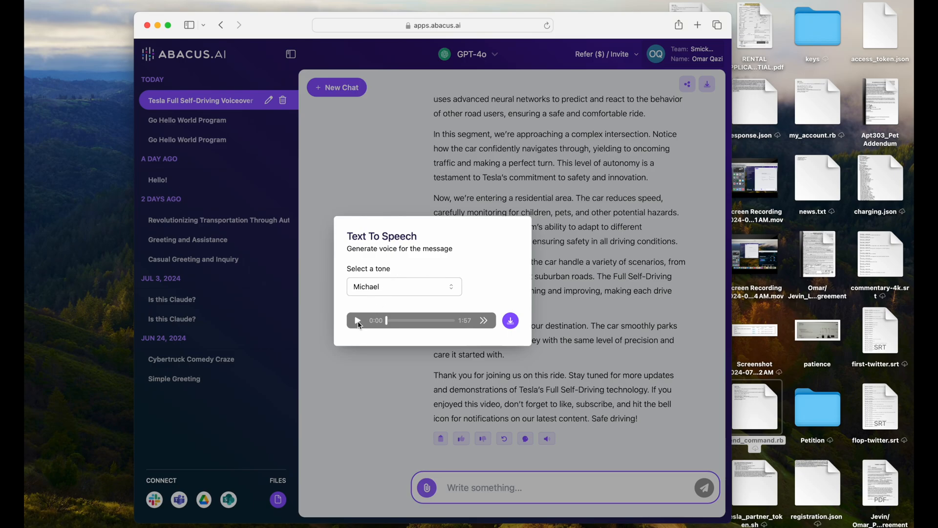
{"action": "left_click", "coordinate": [357, 321]}
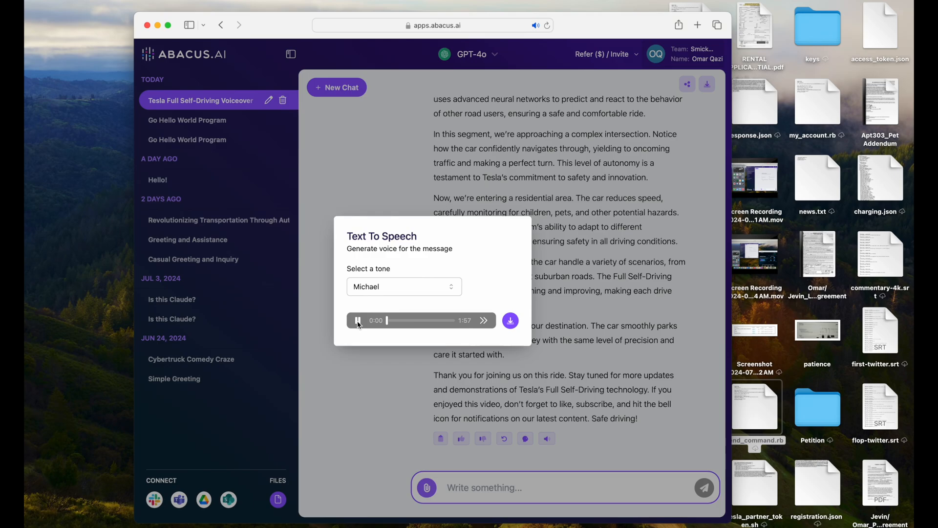
{"action": "left_click", "coordinate": [358, 320]}
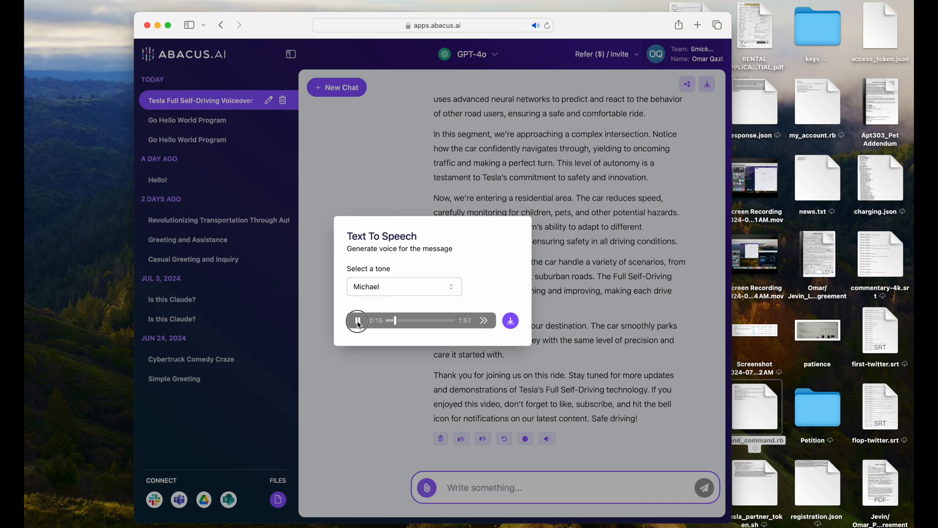
{"action": "left_click", "coordinate": [357, 321]}
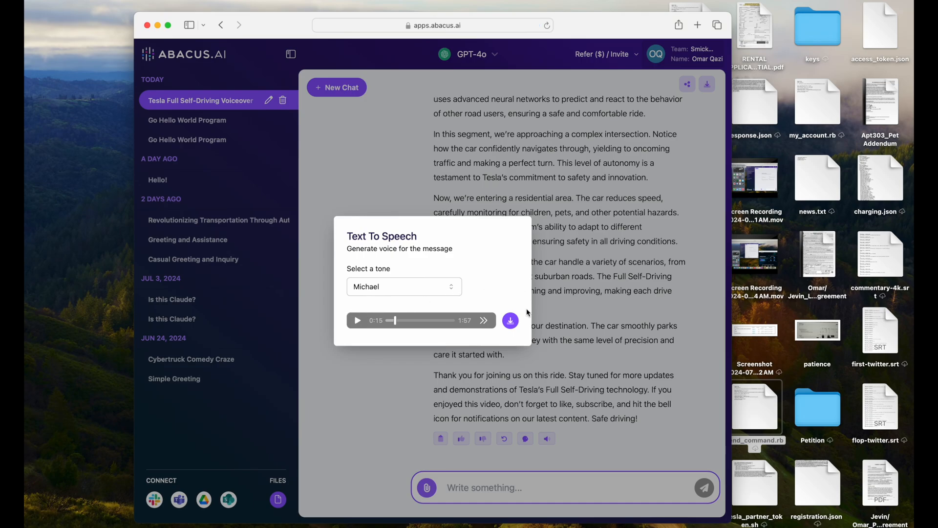
{"action": "left_click", "coordinate": [510, 320]}
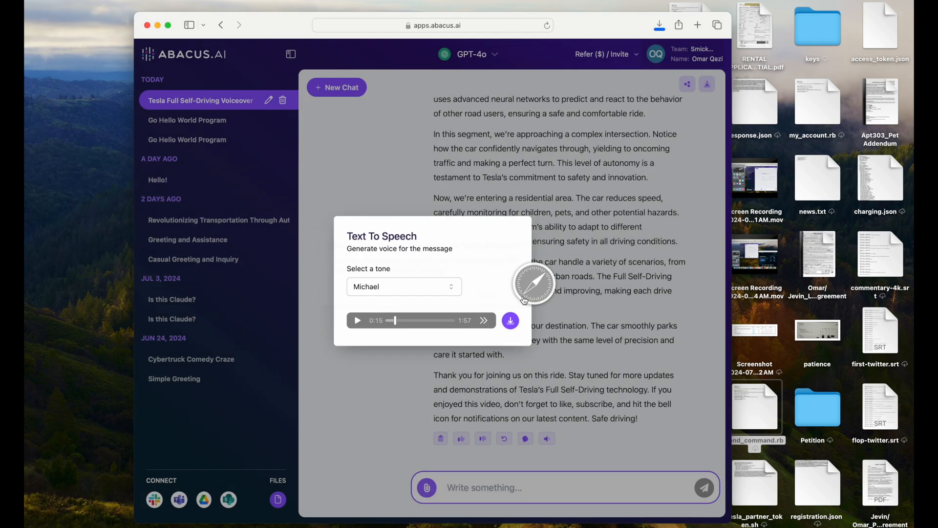
{"action": "mouse_move", "coordinate": [511, 268]}
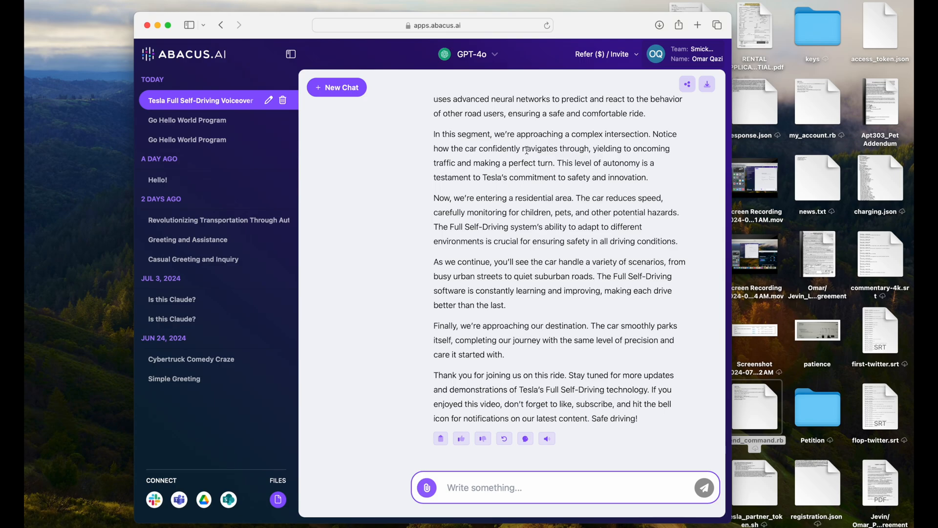
Go to Refer Friends from the Refer ($) / Invite menu, showing the referral link and $0.00 balance
{"action": "left_click", "coordinate": [603, 55]}
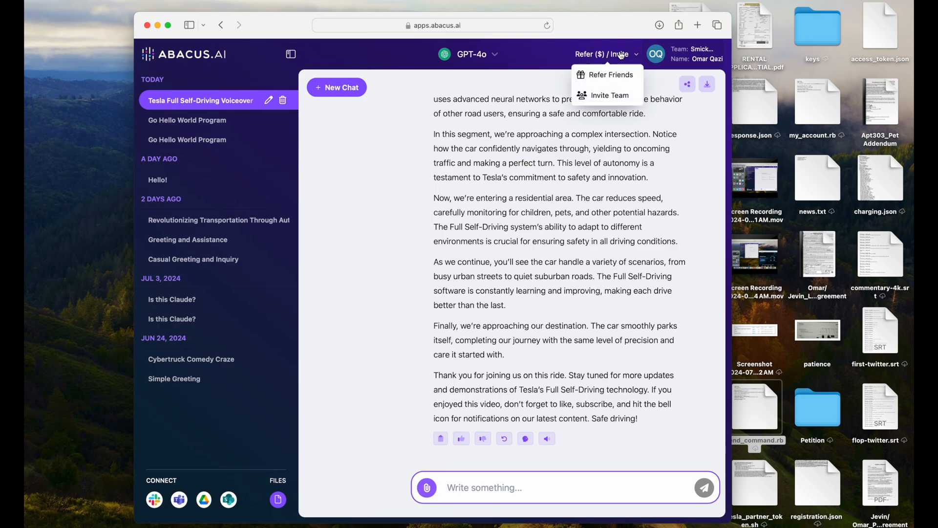
{"action": "mouse_move", "coordinate": [610, 76]}
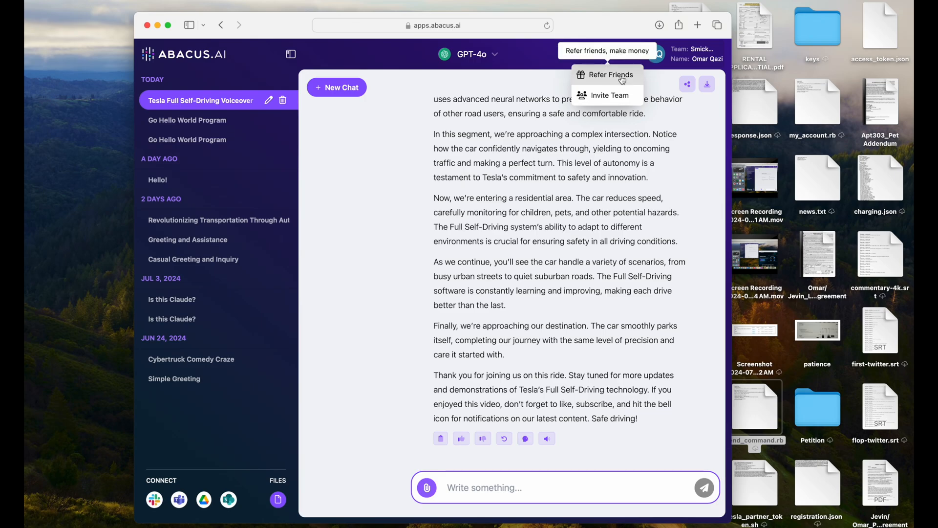
{"action": "left_click", "coordinate": [609, 75]}
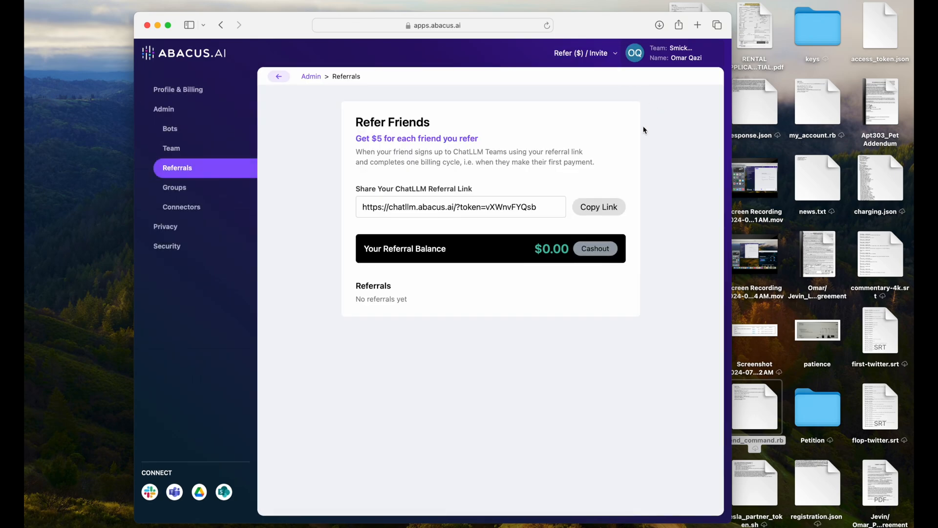
{"action": "mouse_move", "coordinate": [603, 172]}
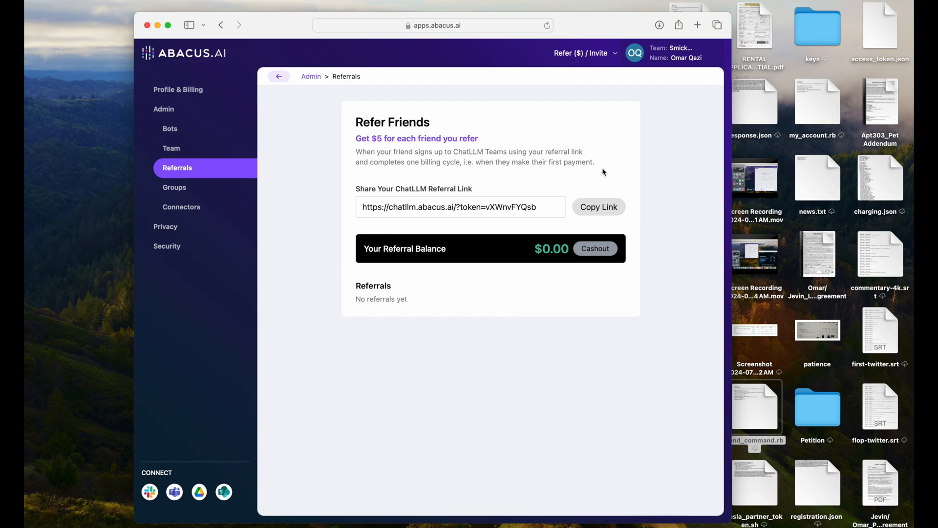